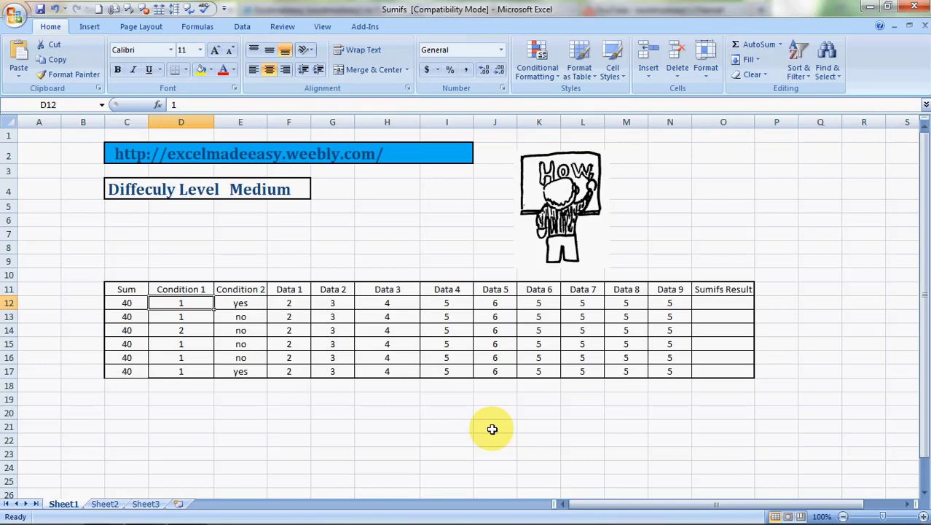
# Begin a trial SUMIFS entry in an empty cell above the table, then cancel it
pyautogui.click(181, 220)
pyautogui.write('=')
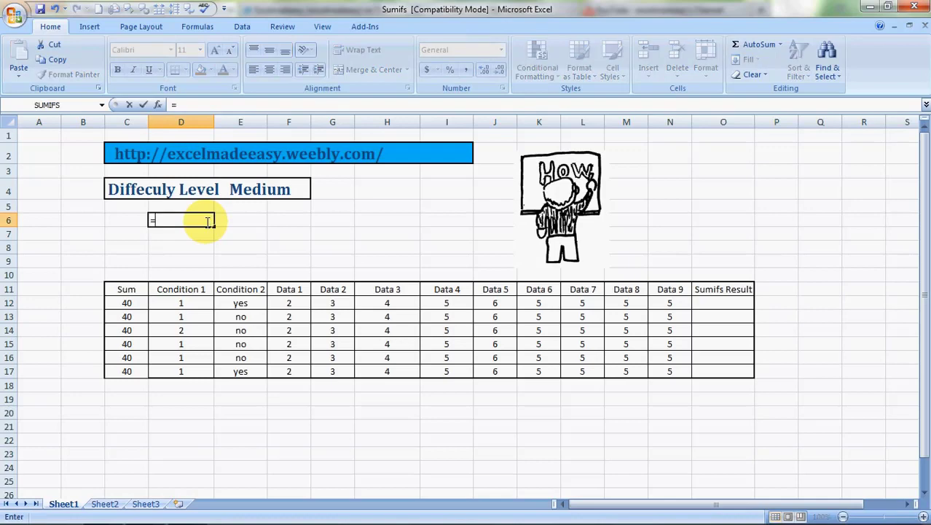
pyautogui.write('sumi')
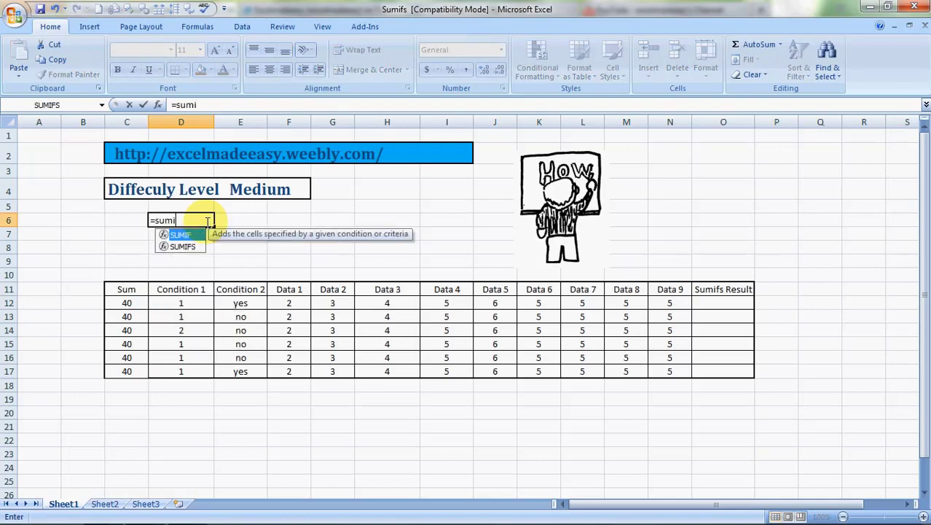
pyautogui.write('fs')
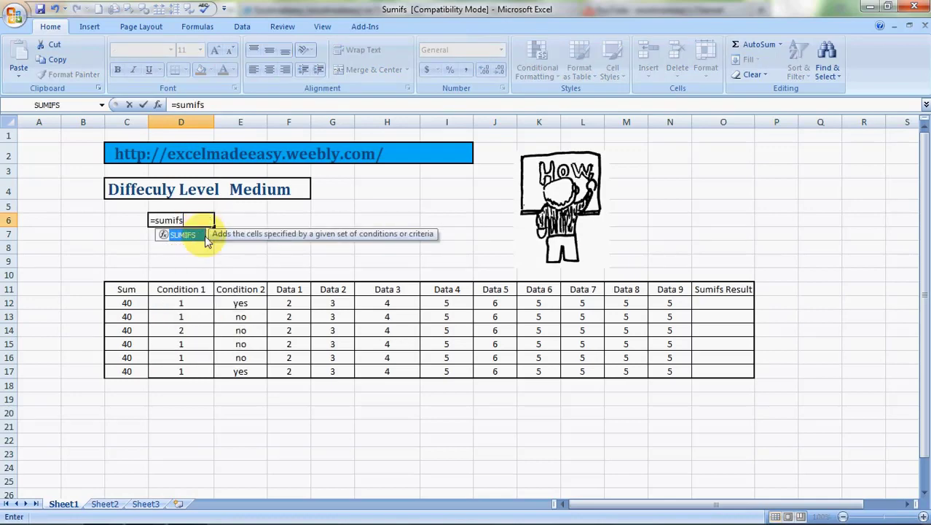
pyautogui.moveTo(250, 245)
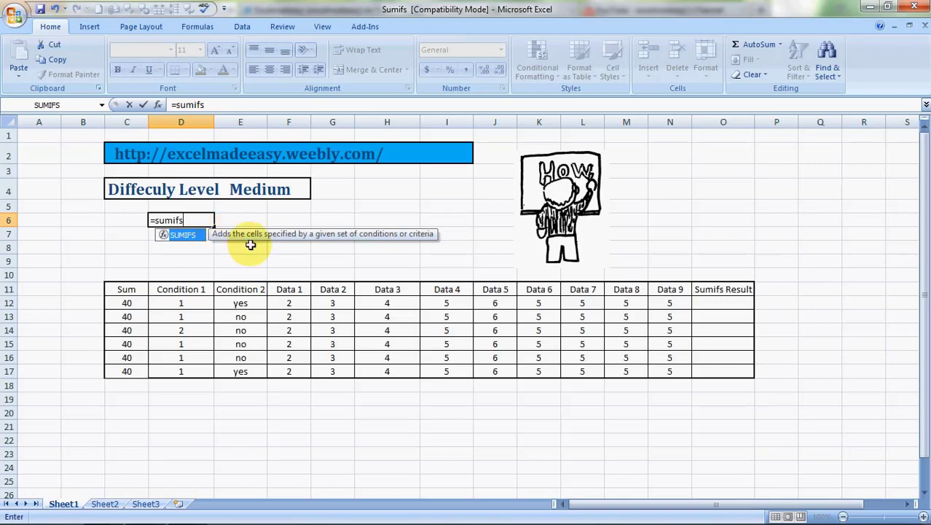
pyautogui.moveTo(405, 242)
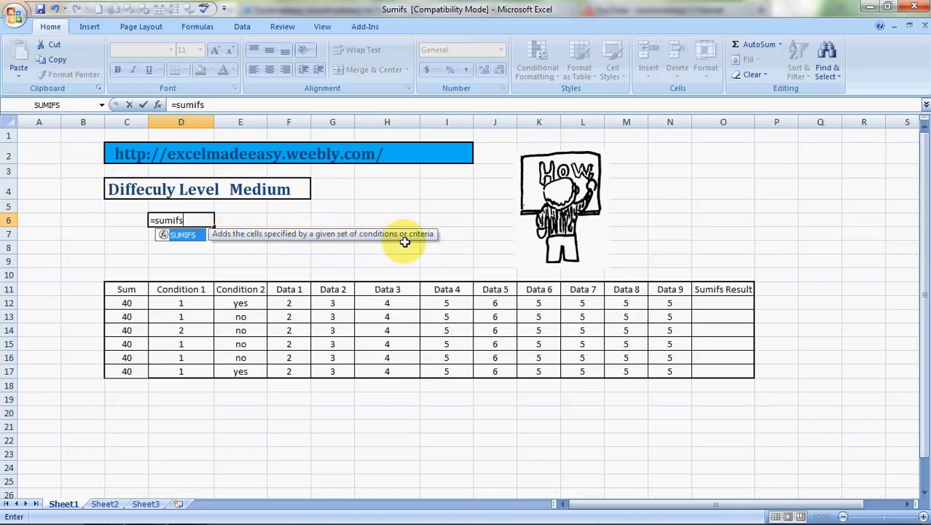
pyautogui.moveTo(417, 242)
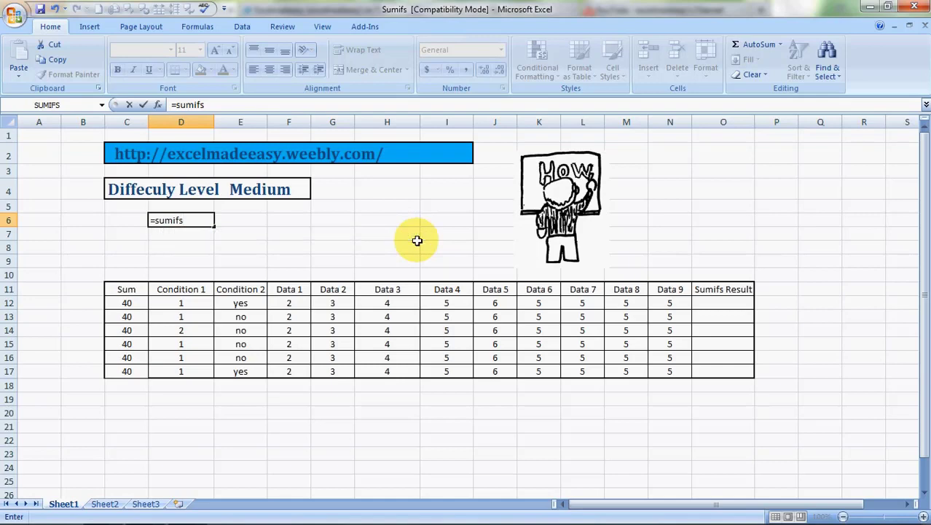
pyautogui.press('Escape')
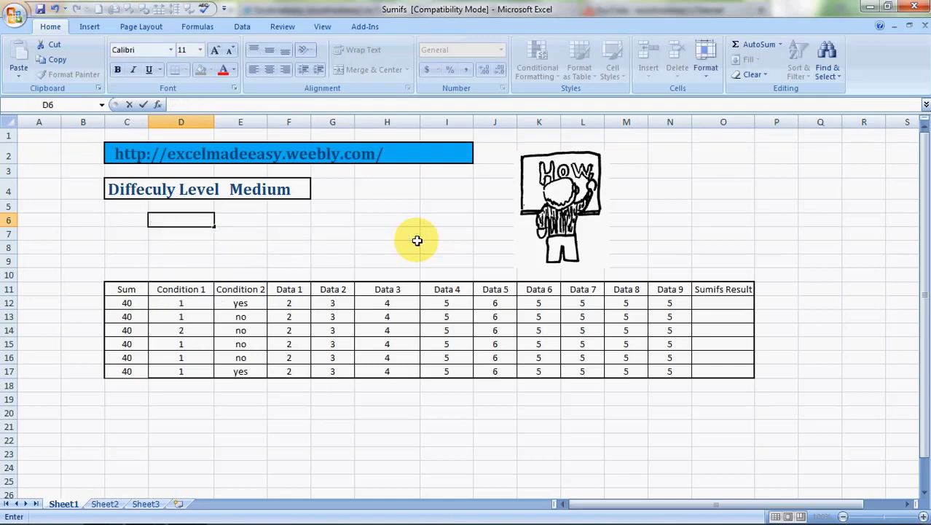
pyautogui.moveTo(344, 250)
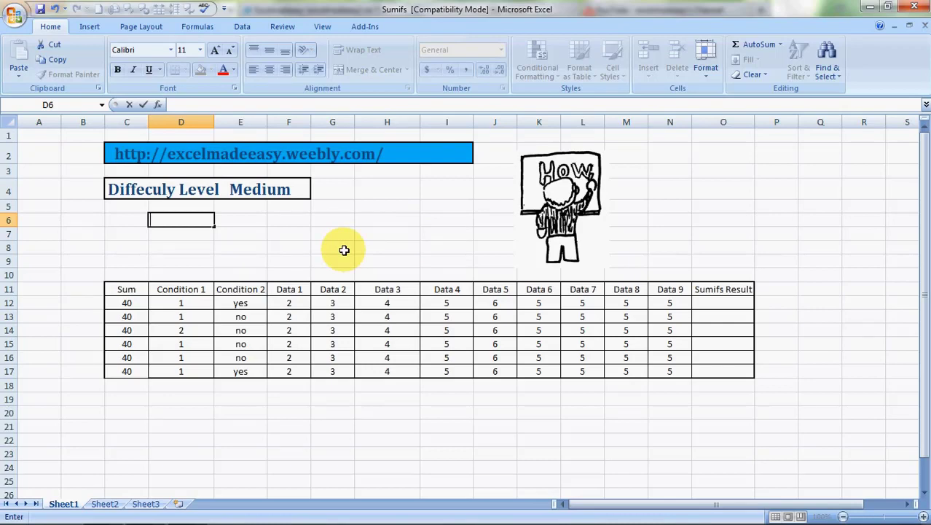
pyautogui.moveTo(187, 301)
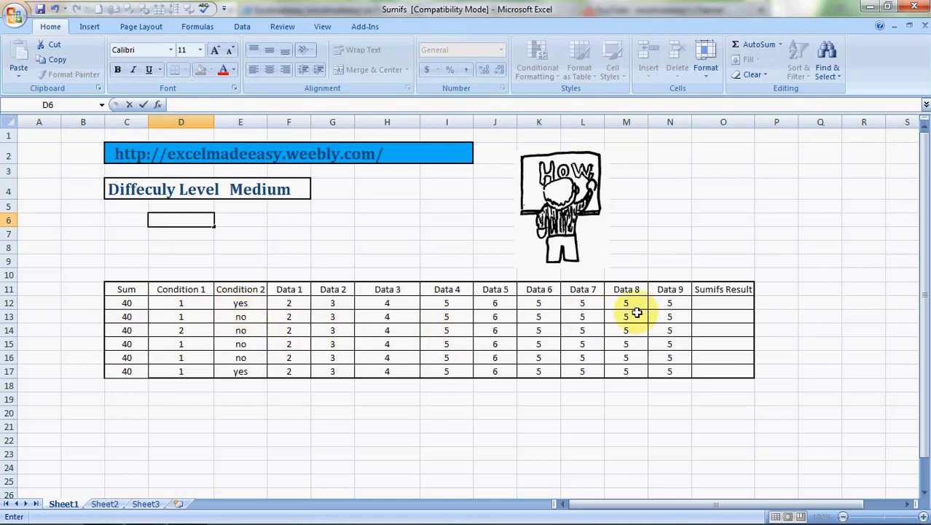
pyautogui.moveTo(204, 306)
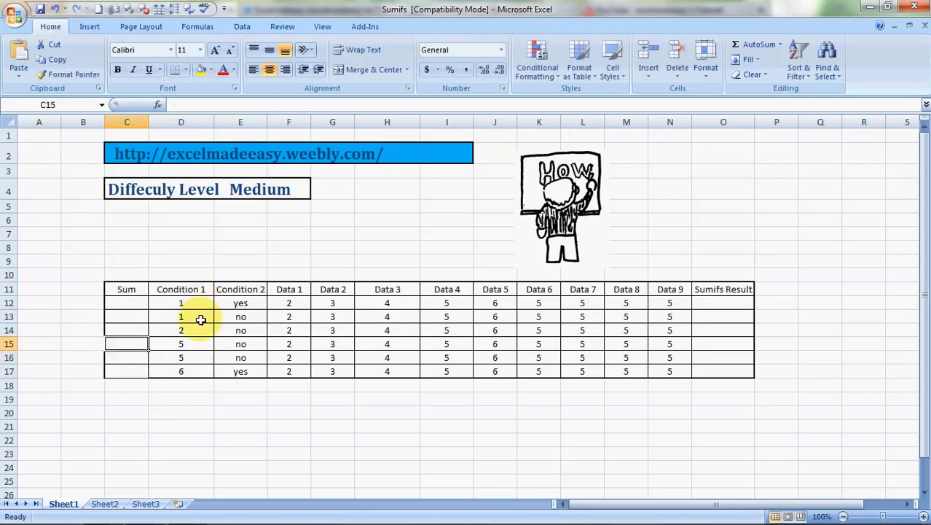
# Start a new formula with = in the first Sum cell C12
pyautogui.click(127, 316)
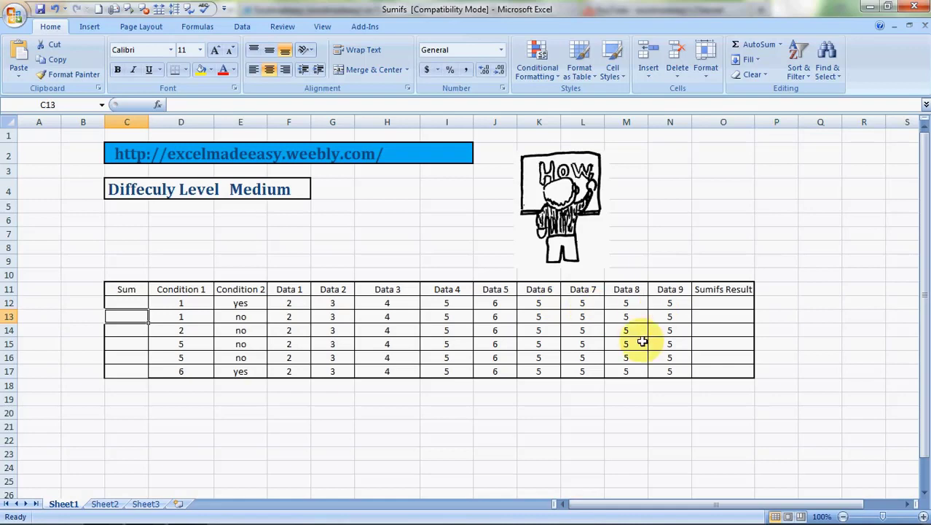
pyautogui.click(127, 303)
pyautogui.write('=')
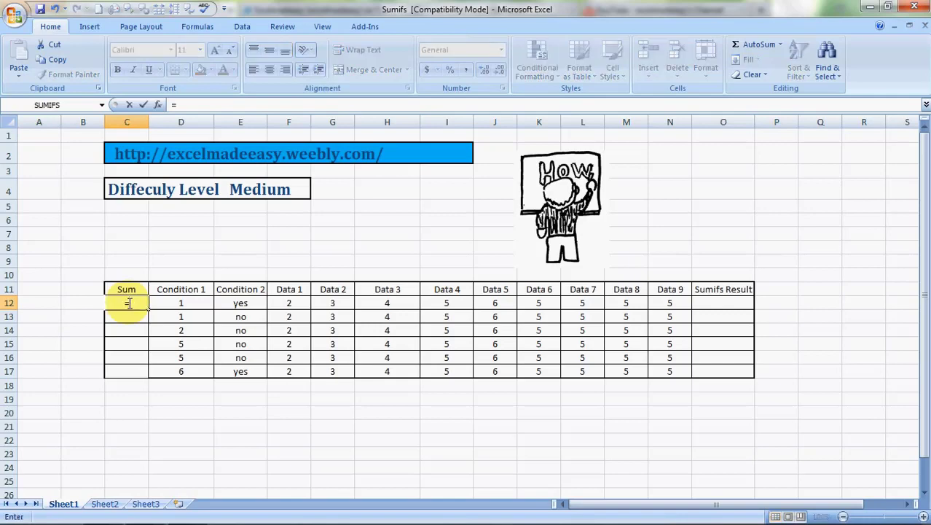
# Enter =SUM(F12:N12) in C12 and fill it down to C17 so each Sum cell shows 40
pyautogui.write('sum')
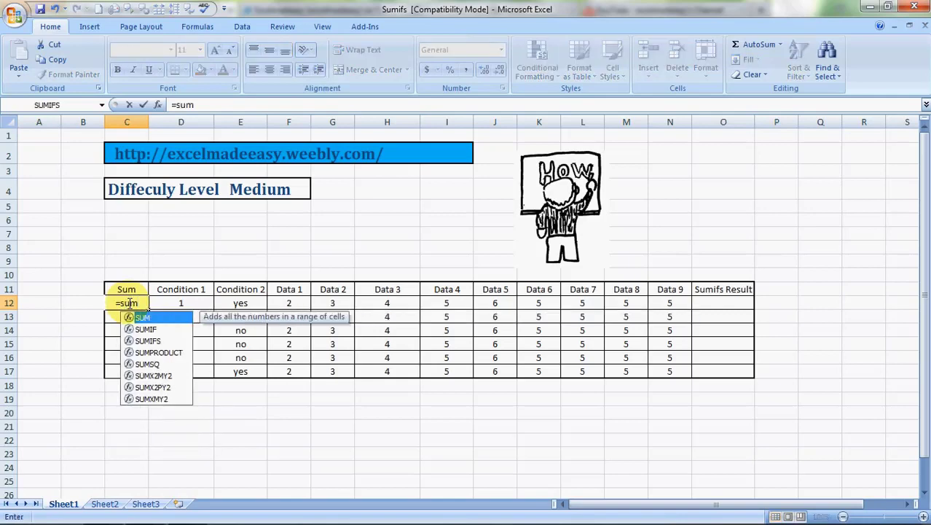
pyautogui.click(332, 303)
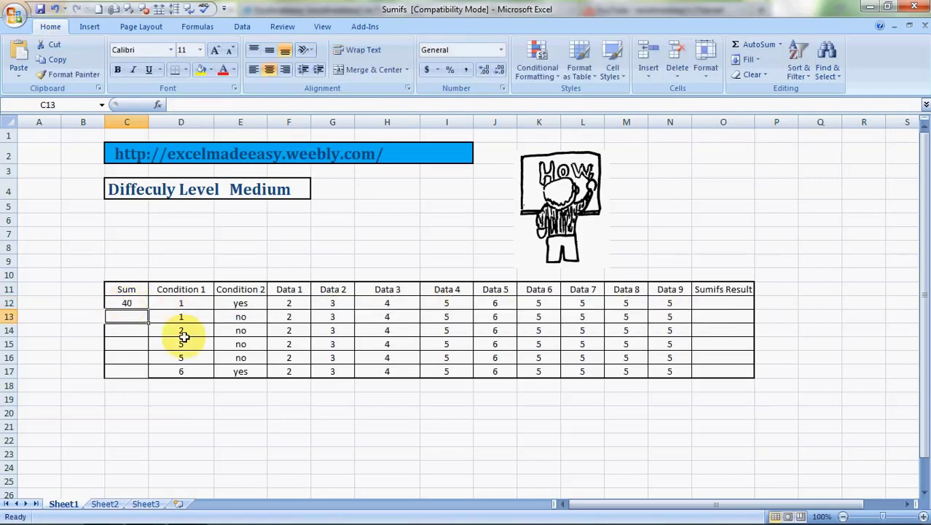
pyautogui.click(126, 302)
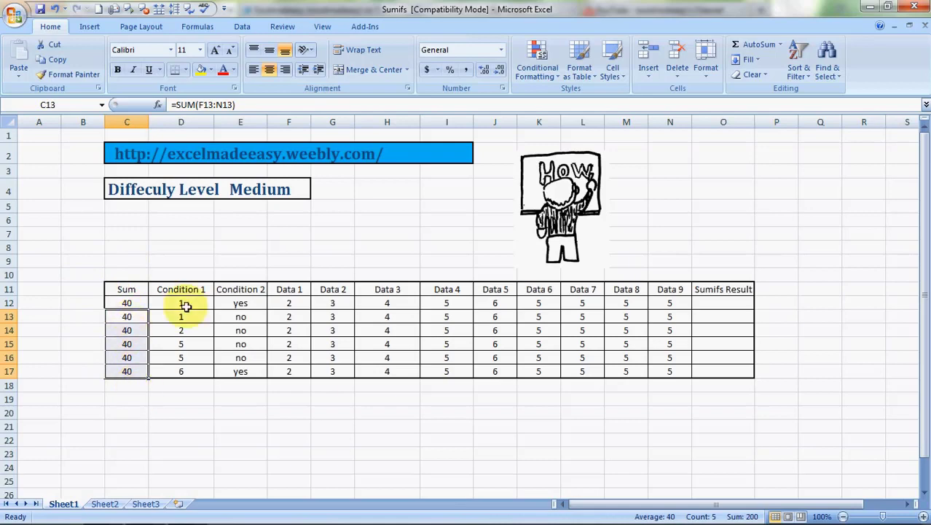
pyautogui.click(723, 302)
pyautogui.write('=')
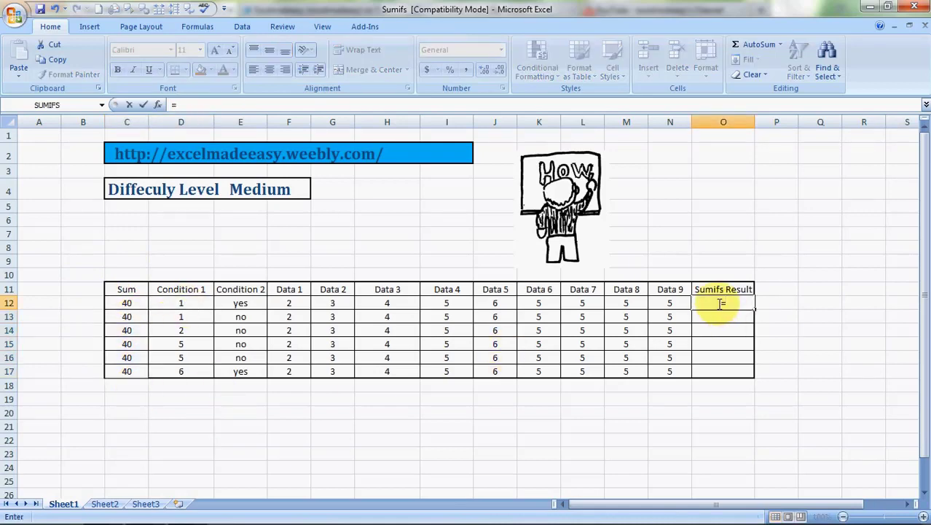
# Build SUMIFS in O12 with sum range C12:C17 and Condition 1 range D12:D17 equal to 5
pyautogui.write('sumifs(C12:C17')
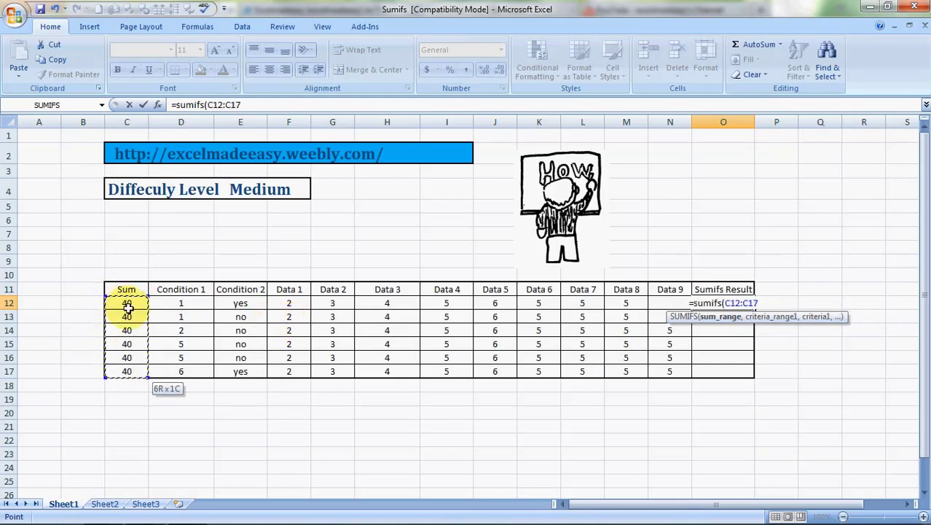
pyautogui.write(',')
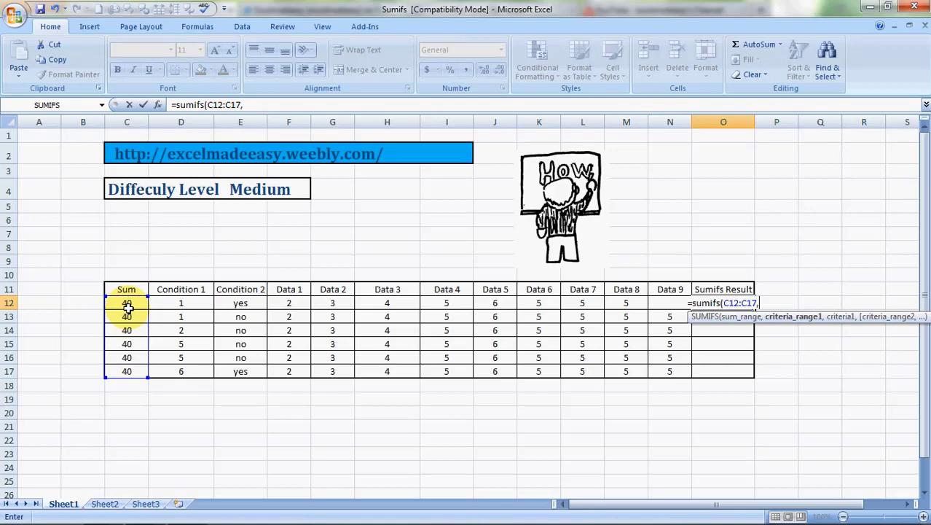
pyautogui.click(180, 303)
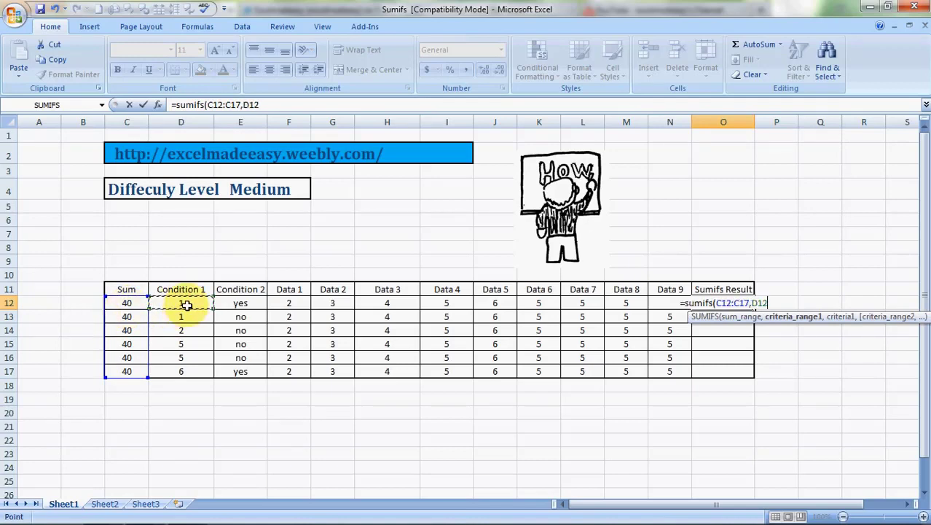
pyautogui.moveTo(181, 302); pyautogui.dragTo(181, 371)
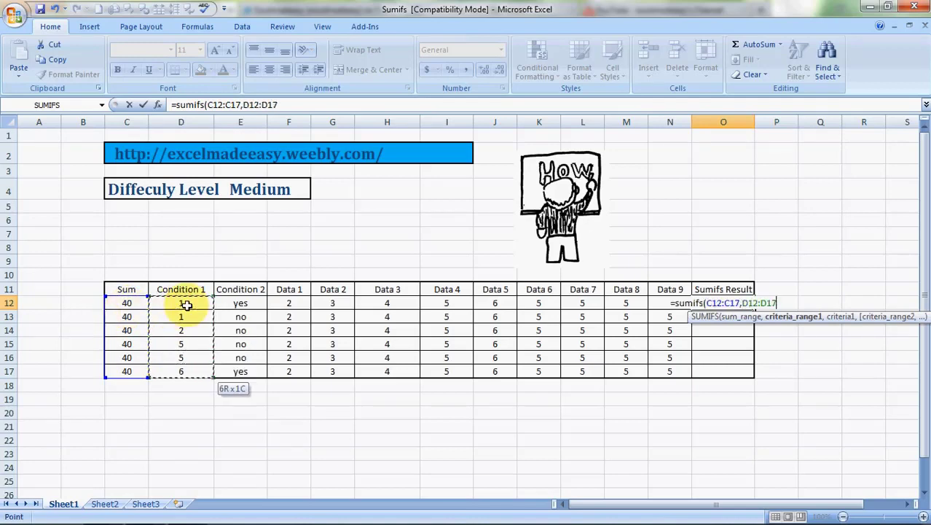
pyautogui.write(',')
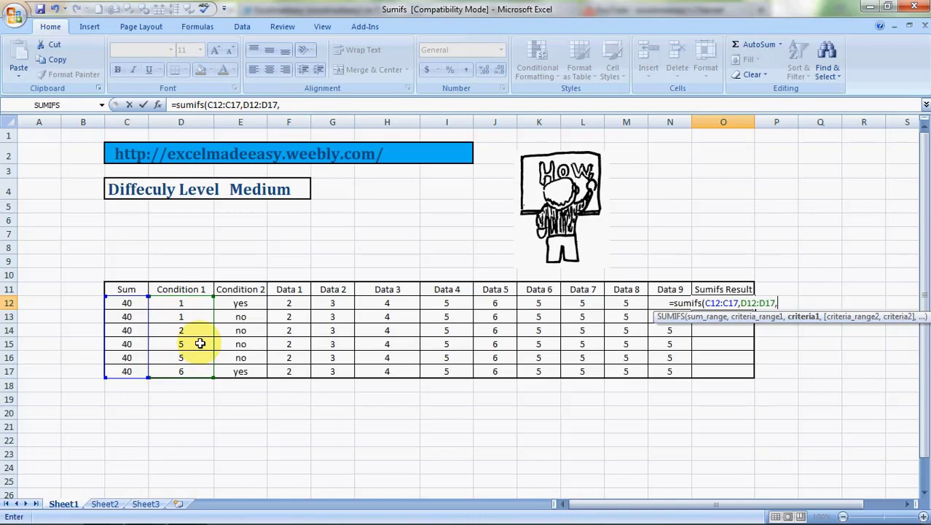
pyautogui.write('5,')
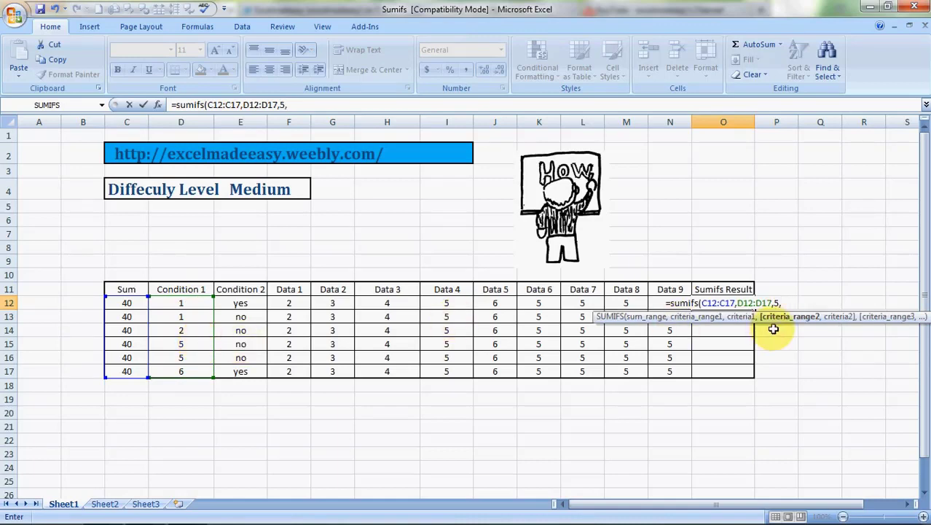
# Add Condition 2 range E12:E17 with criterion "yes" and complete the formula, returning 0
pyautogui.click(240, 303)
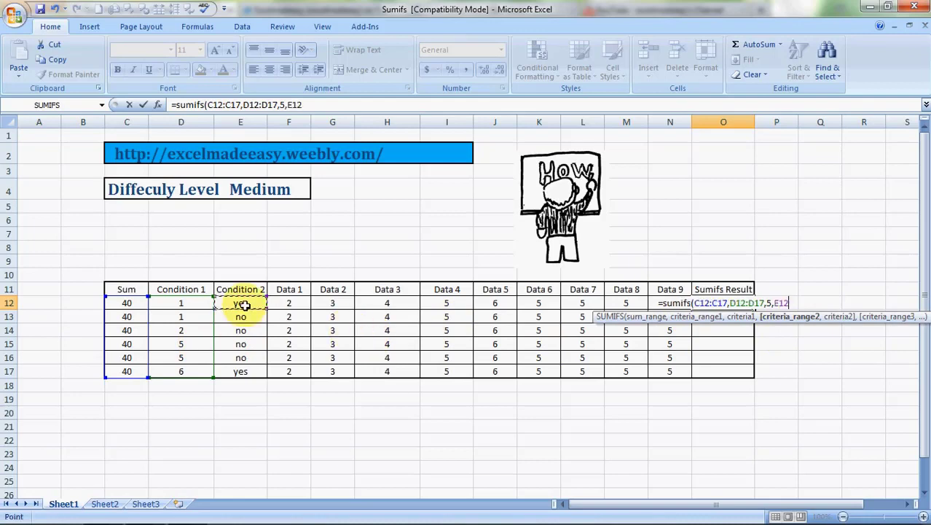
pyautogui.moveTo(240, 303); pyautogui.dragTo(240, 372)
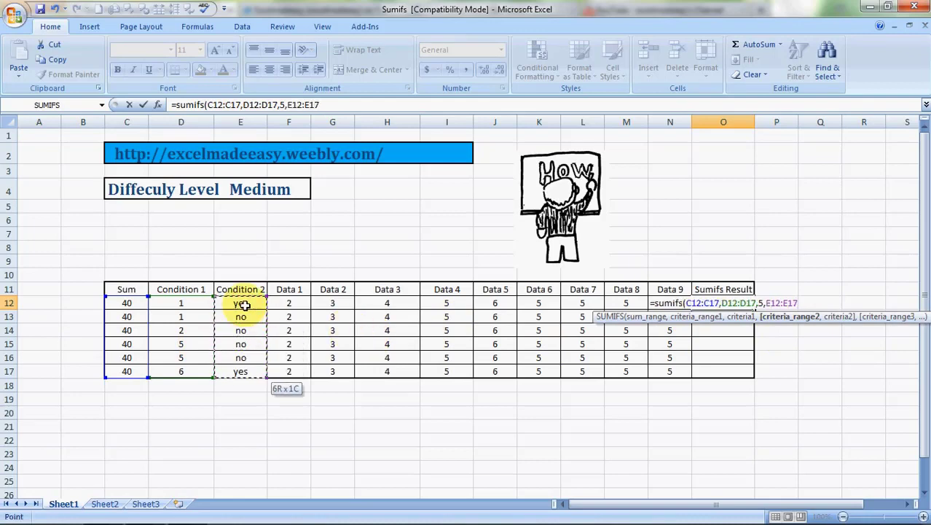
pyautogui.write(',')
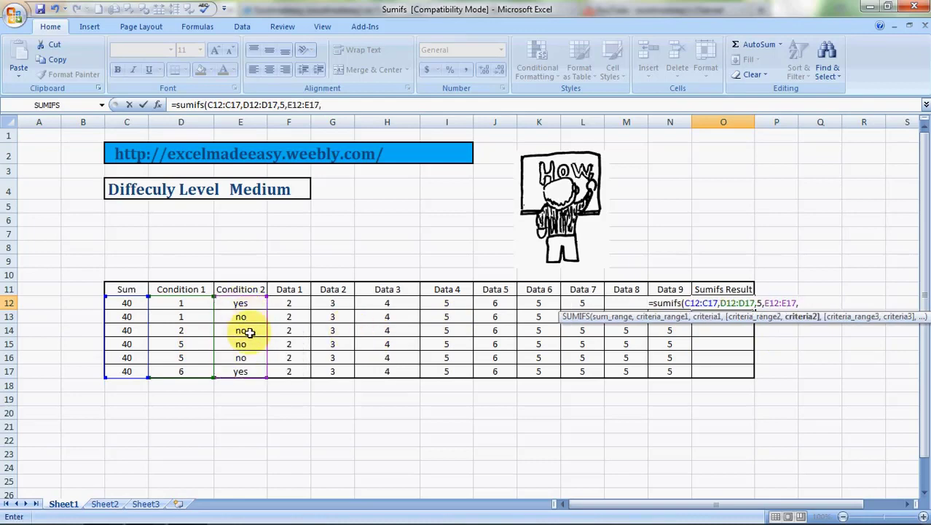
pyautogui.write('"')
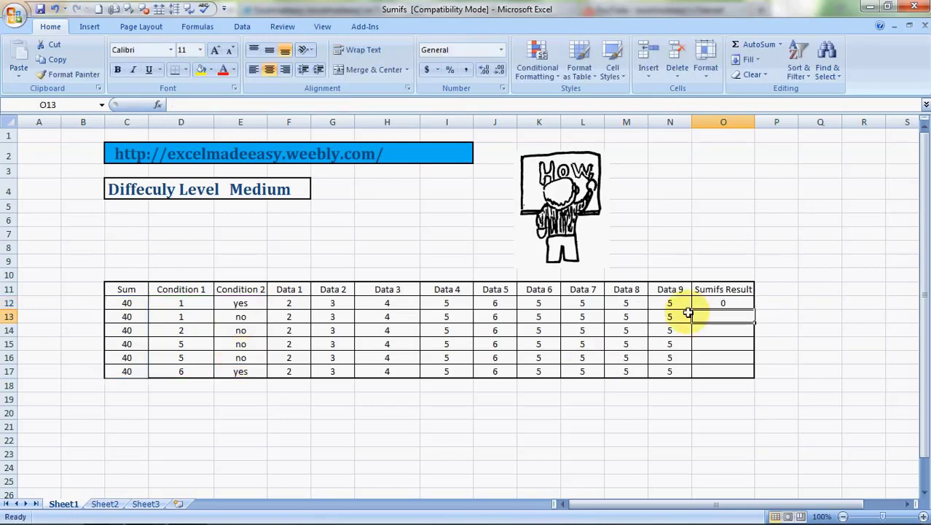
# Check O12's formula and set E16 to yes so the result becomes 40
pyautogui.click(723, 302)
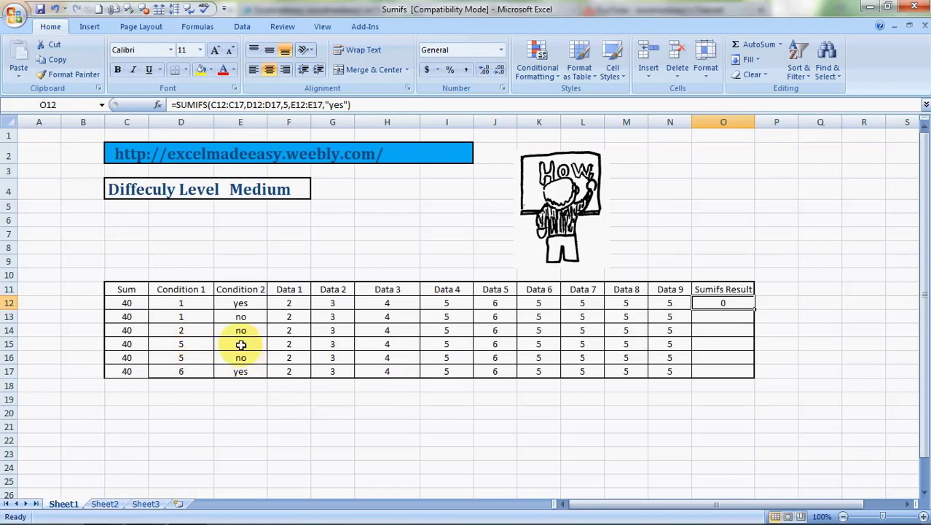
pyautogui.click(241, 357)
pyautogui.write('yes')
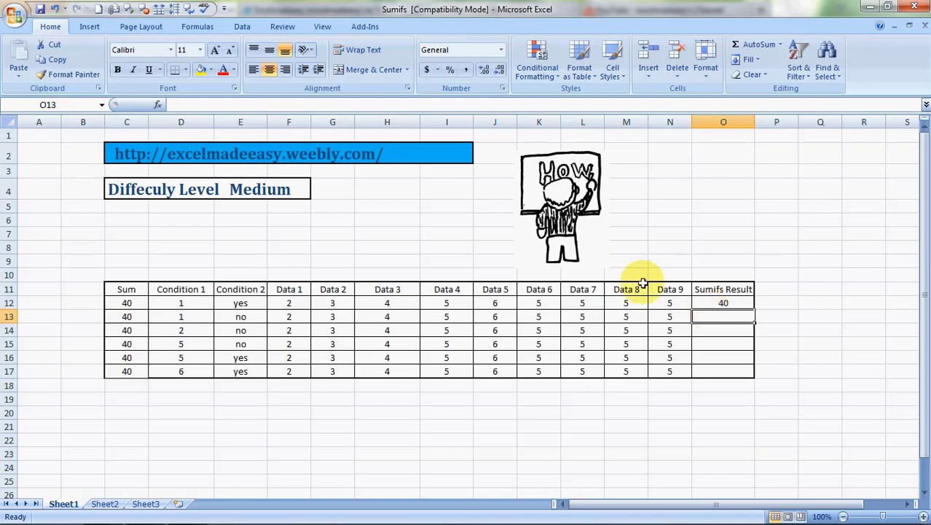
# Insert a SUMIFS function in O13 via Insert Function with Sum_range C12:C17
pyautogui.click(197, 27)
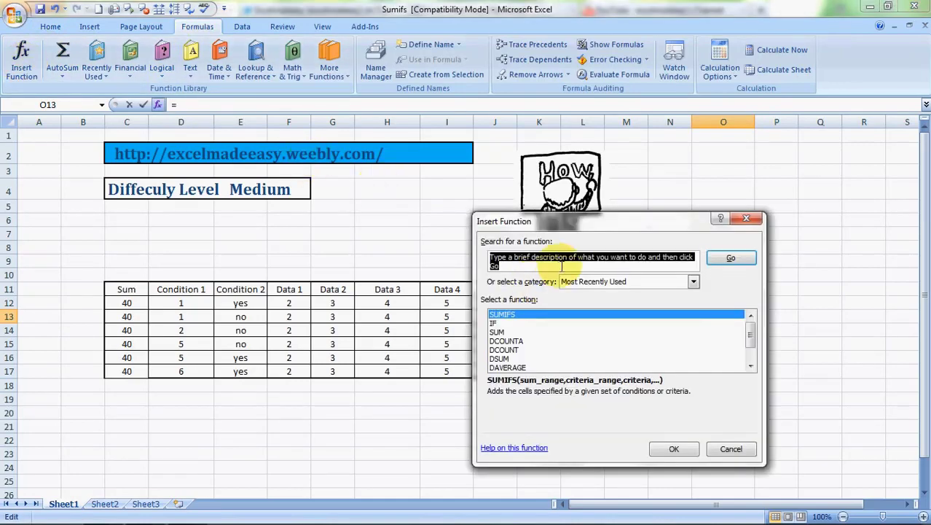
pyautogui.write('sumifs')
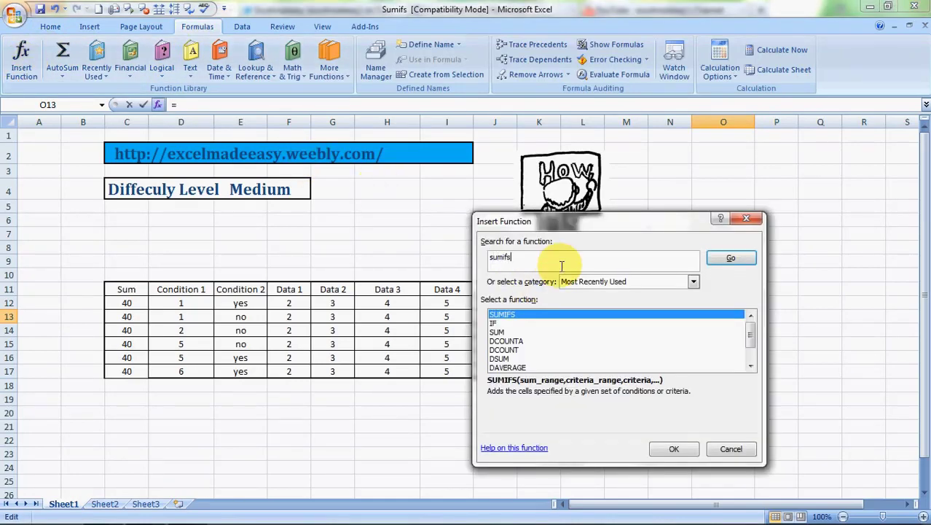
pyautogui.click(731, 258)
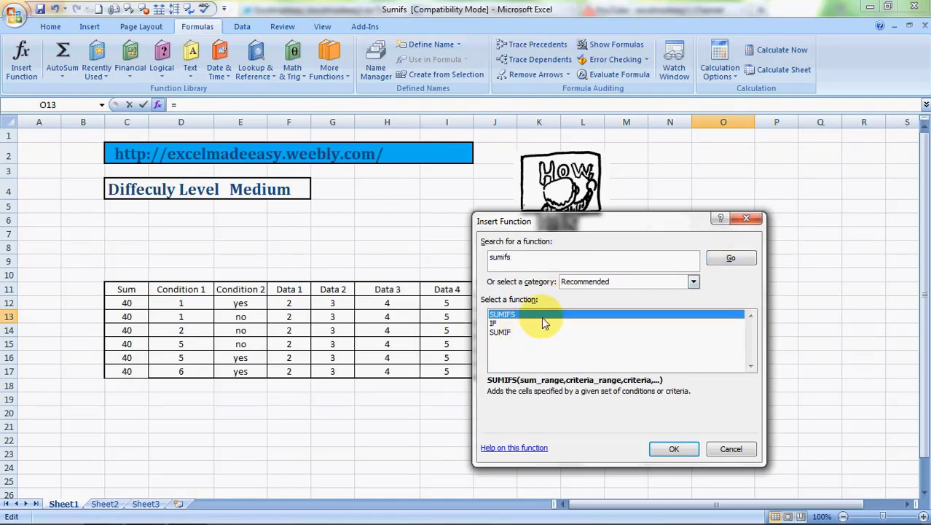
pyautogui.click(674, 448)
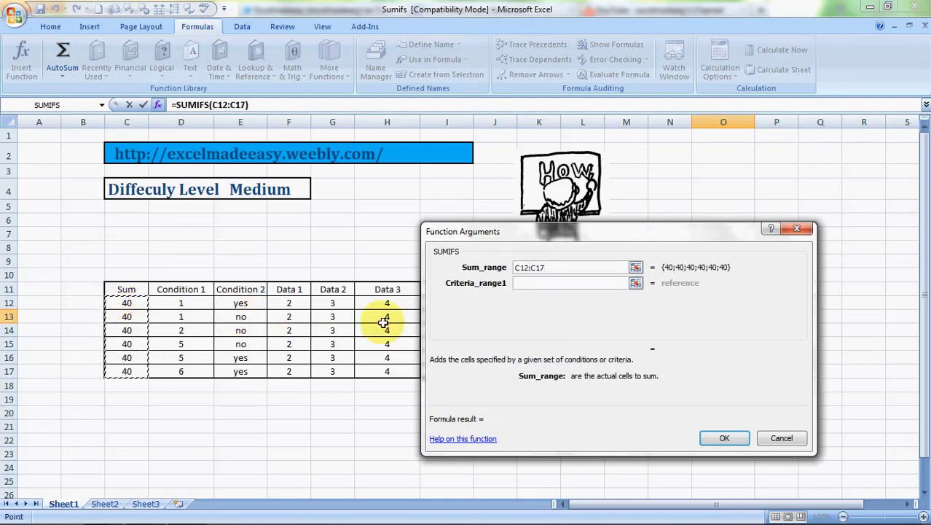
# Set Criteria_range1 D12:D17 with 6 and Criteria2 yes on E12:E17, confirming to get 40
pyautogui.click(572, 282)
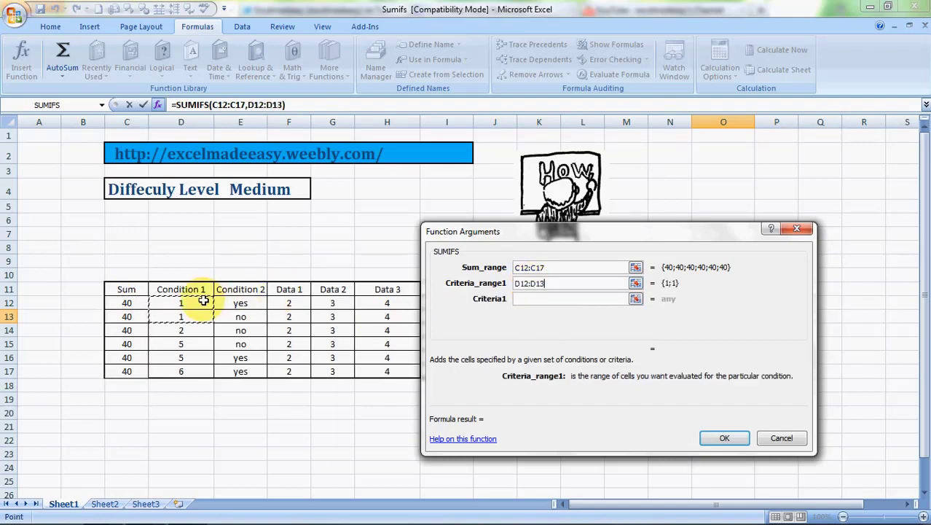
pyautogui.moveTo(181, 316); pyautogui.dragTo(181, 371)
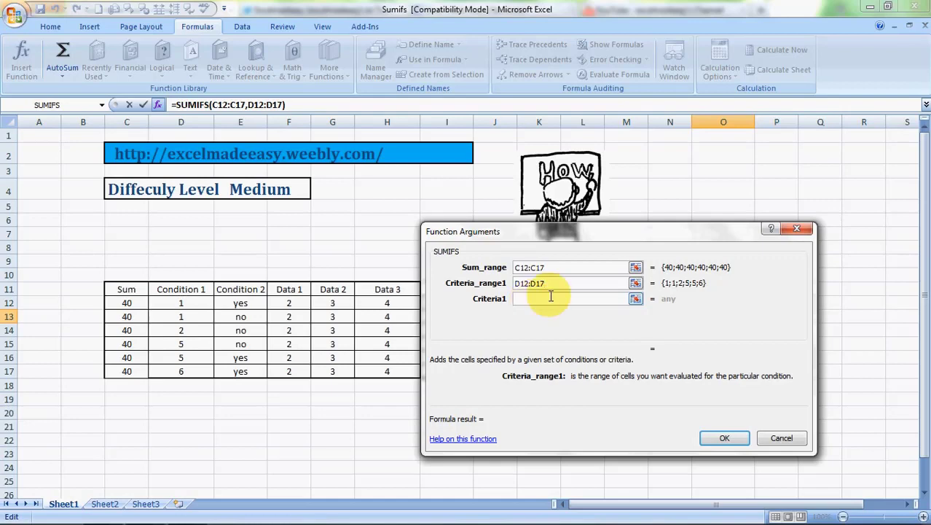
pyautogui.write('6')
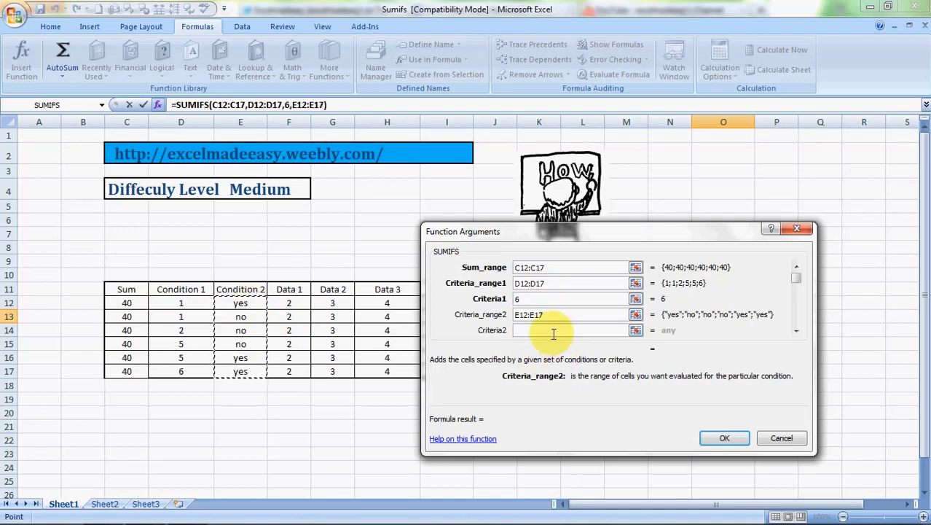
pyautogui.click(572, 331)
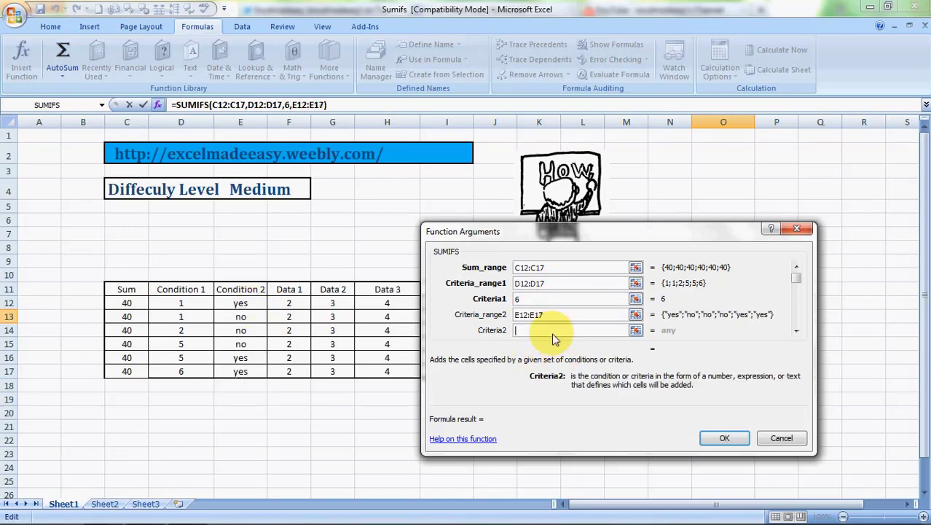
pyautogui.write('yes')
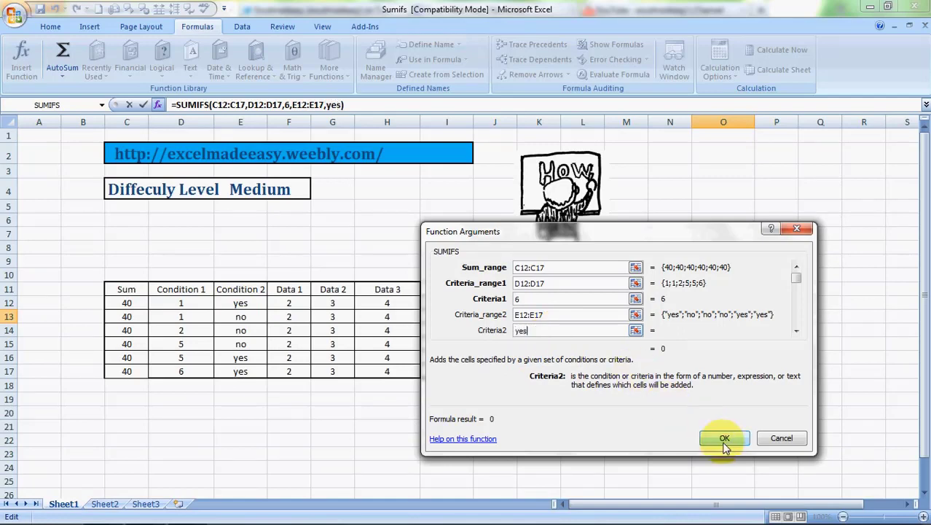
pyautogui.click(723, 438)
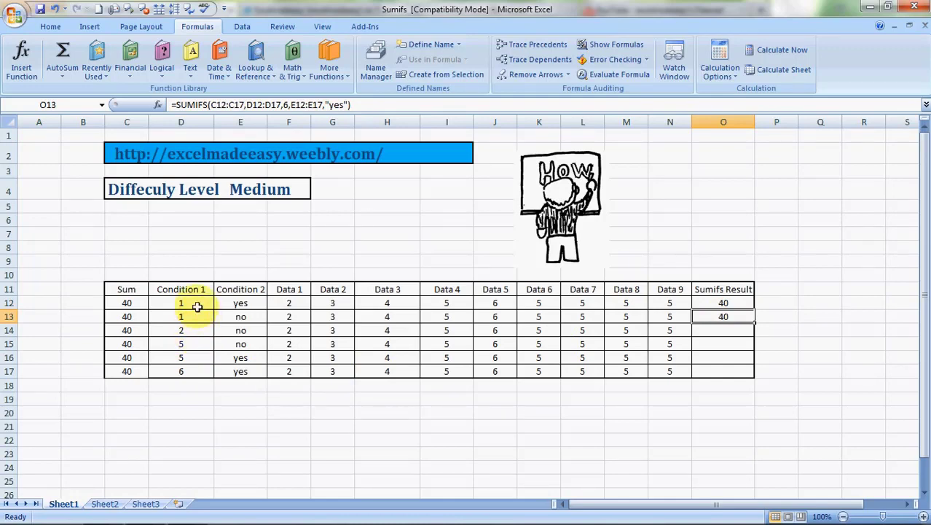
# Set D12's Condition 1 to 6 so O13 rises to 80
pyautogui.write('6')
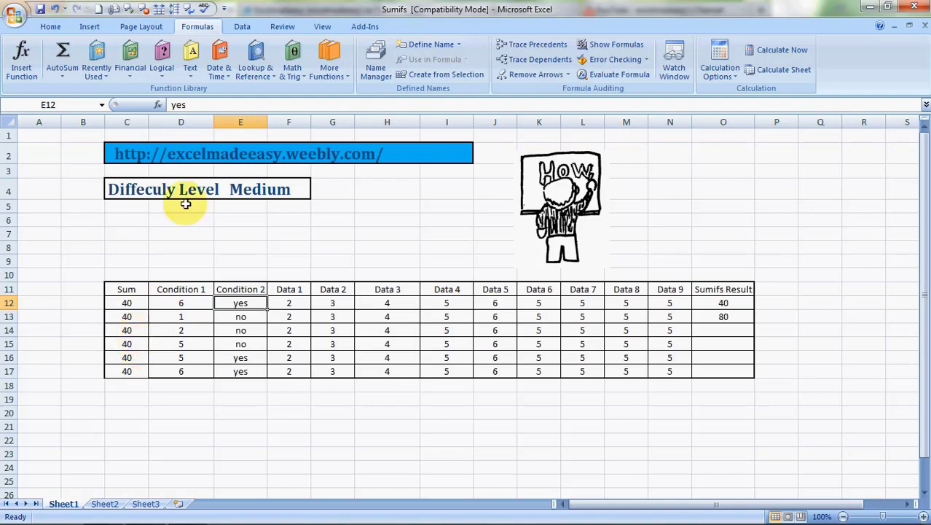
pyautogui.moveTo(178, 150)
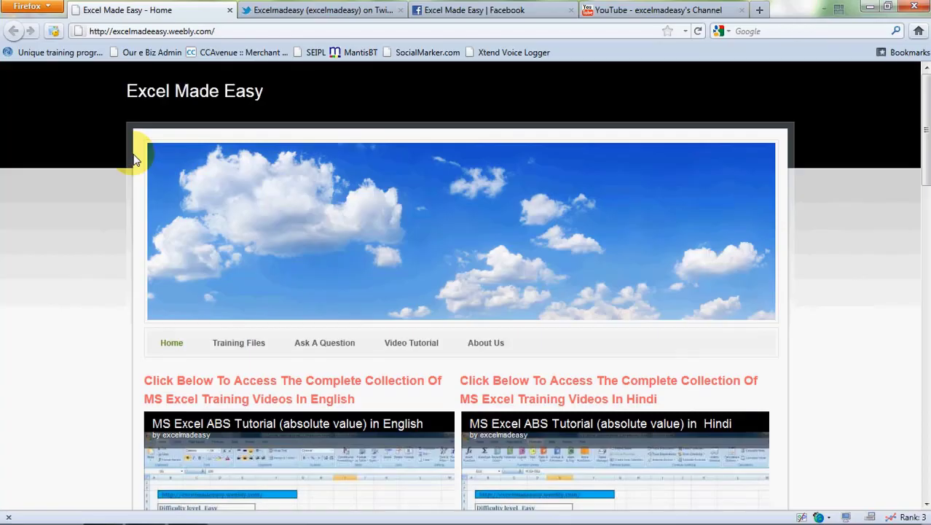
pyautogui.moveTo(239, 342)
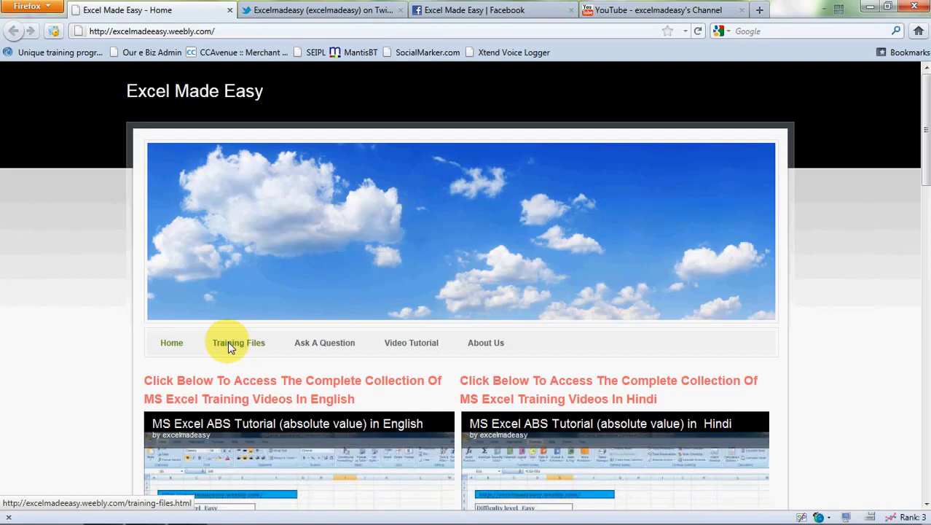
pyautogui.moveTo(852, 241)
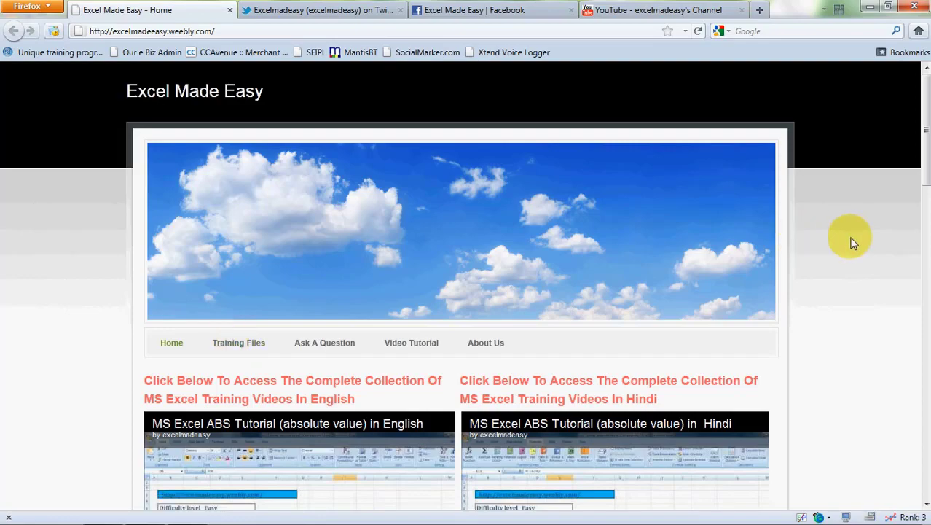
pyautogui.scroll(-3)
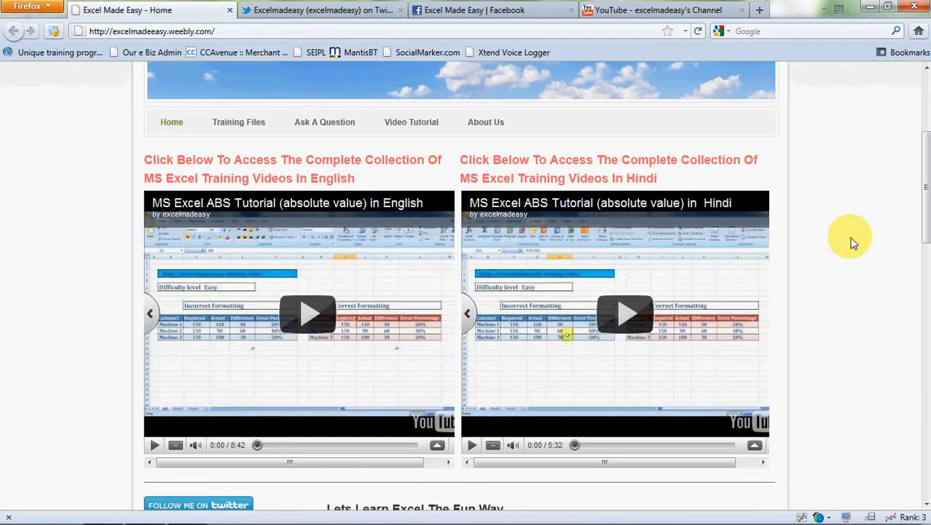
pyautogui.scroll(-3)
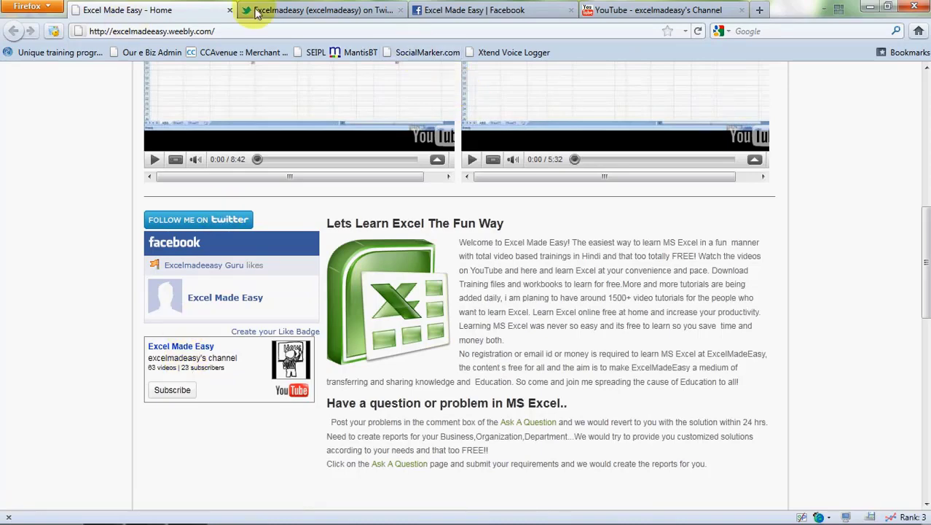
pyautogui.click(322, 9)
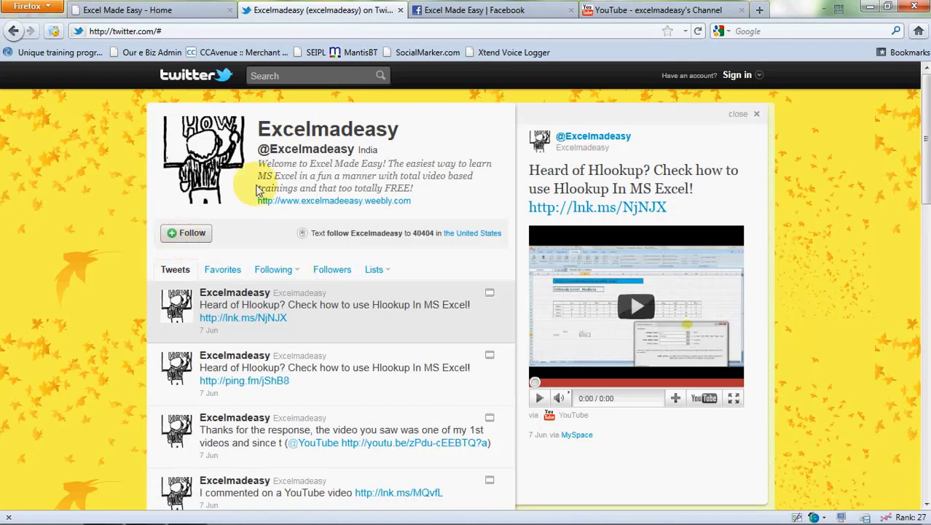
pyautogui.click(128, 10)
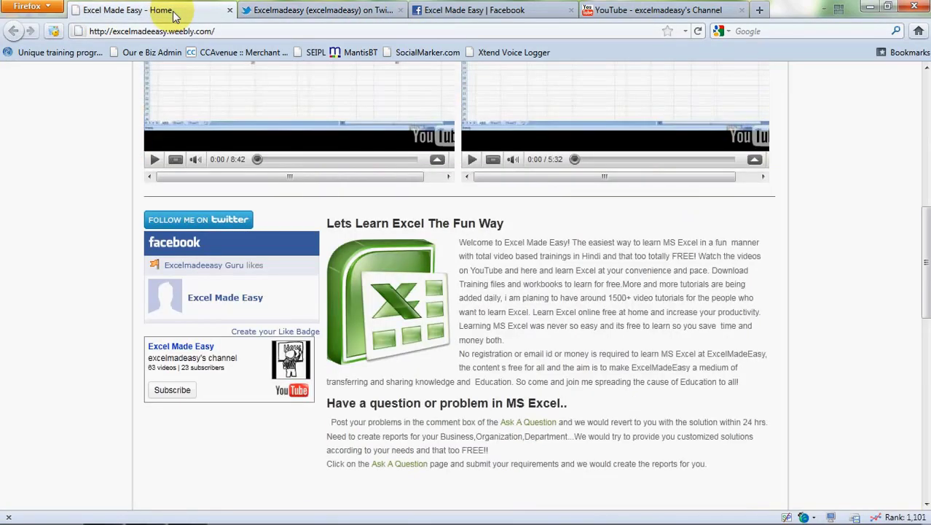
pyautogui.moveTo(244, 273)
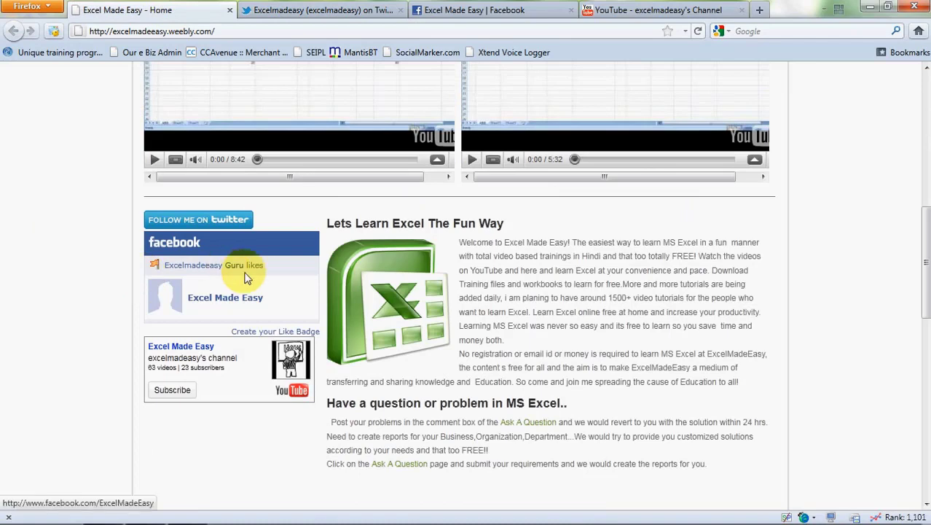
pyautogui.moveTo(291, 112)
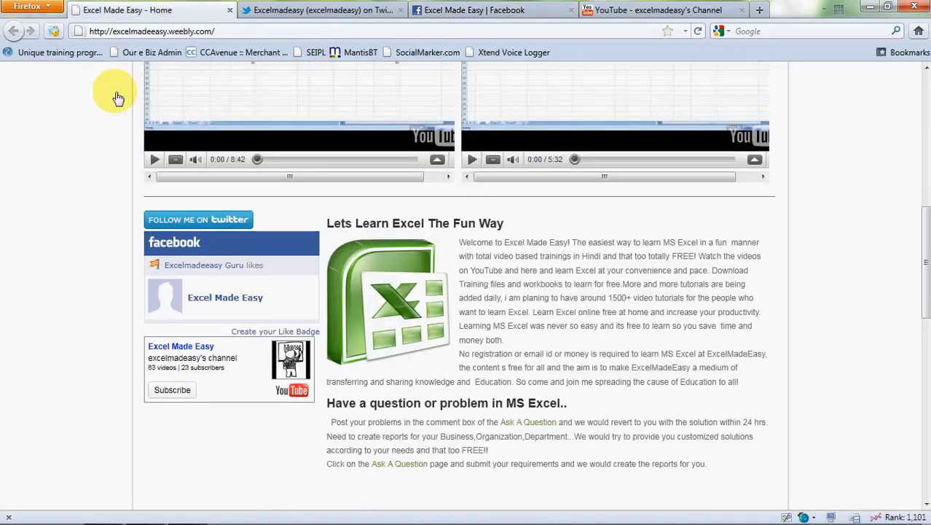
pyautogui.moveTo(83, 373)
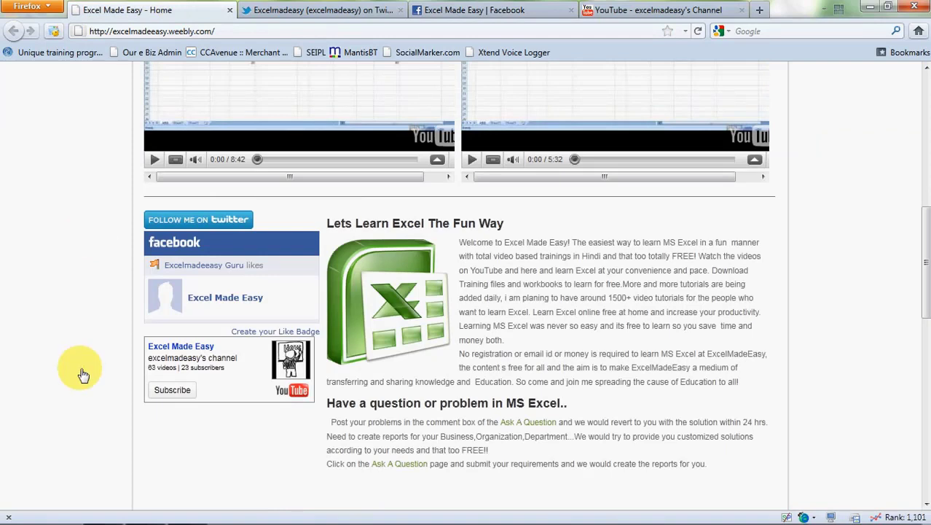